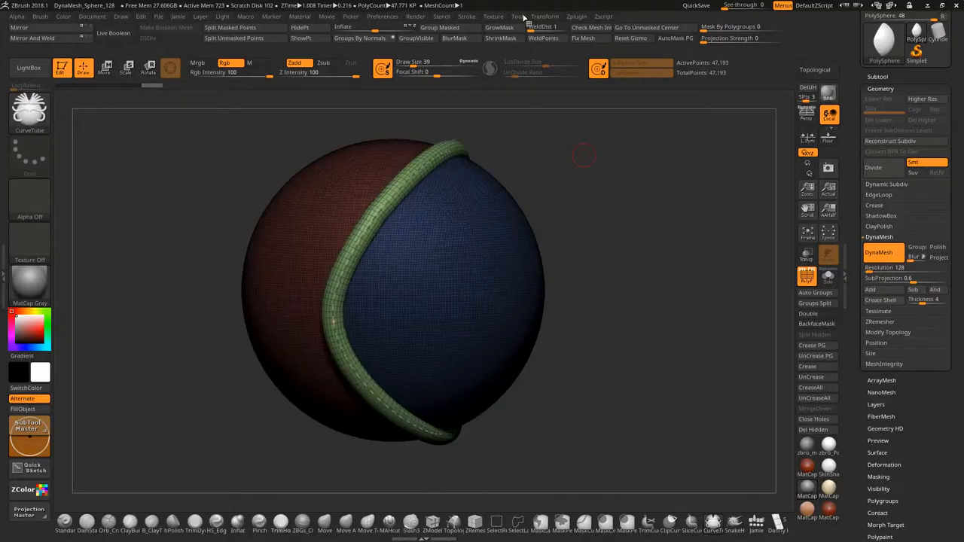
# Open the Stroke menu to show Curve Functions and the Frame Mesh border option
pyautogui.click(466, 15)
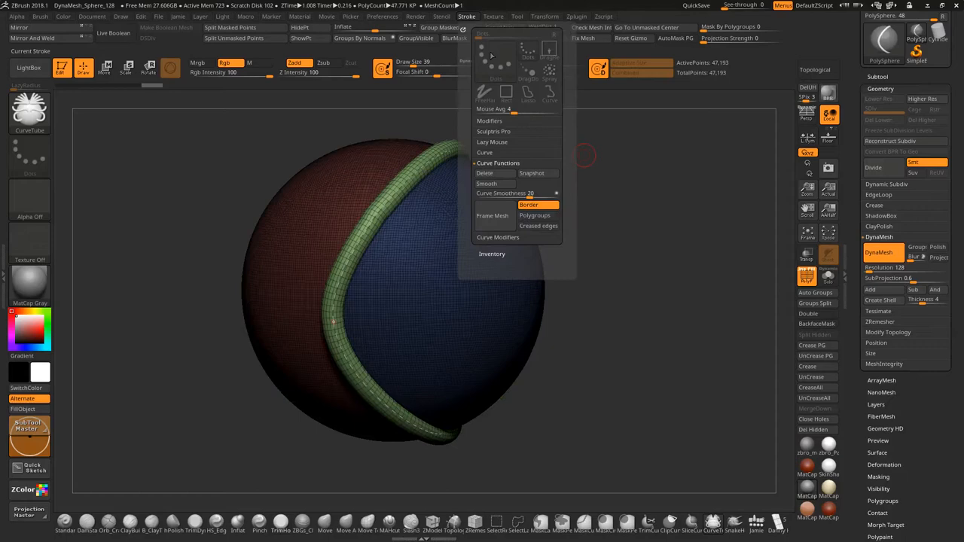